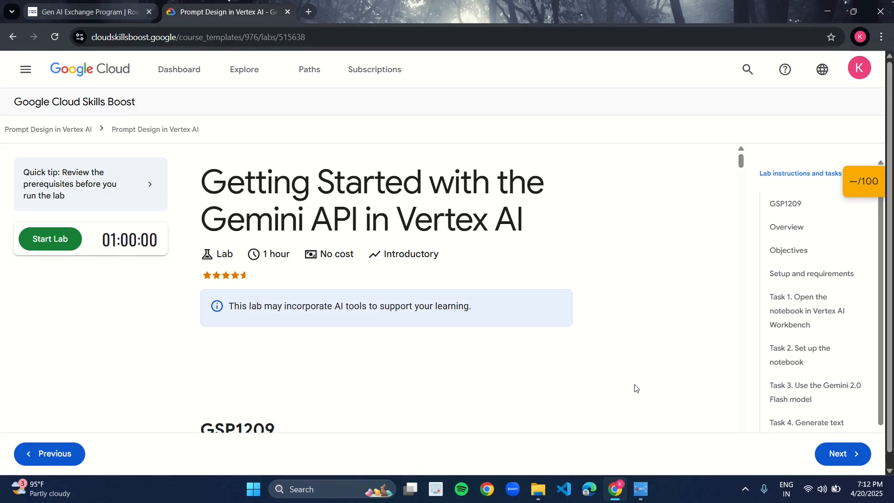
mouse_move(285, 57)
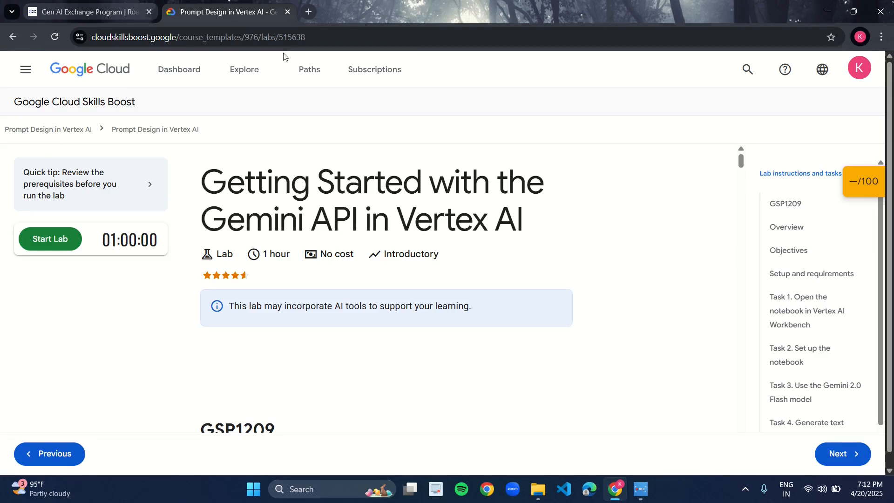
mouse_move(50, 239)
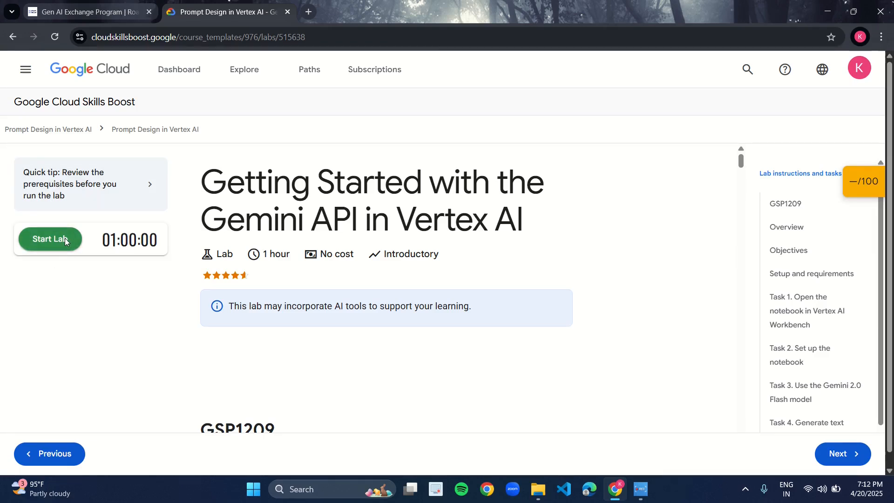
Start the Gemini API lab and launch the Google Cloud console with the lab credentials
left_click(50, 239)
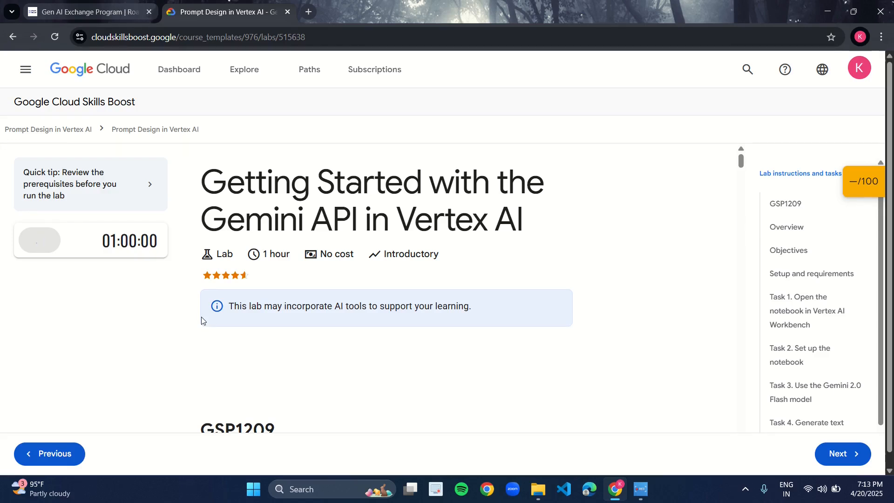
left_click(39, 241)
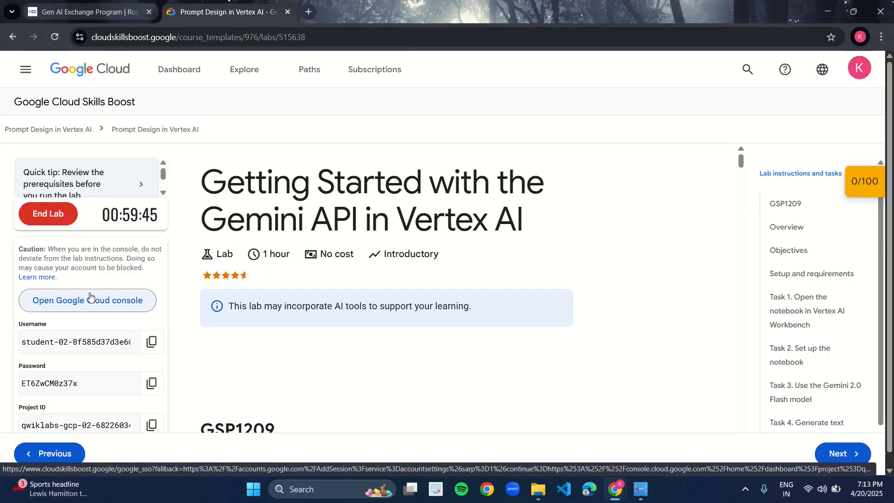
left_click(88, 300)
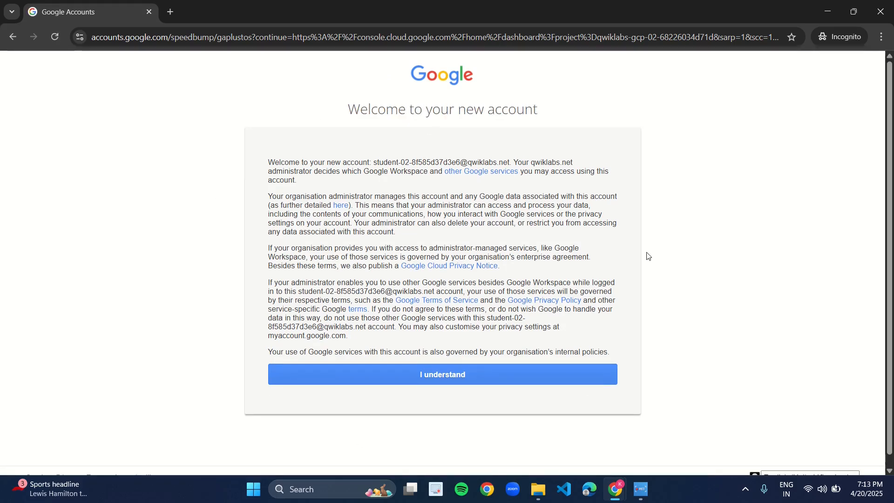
mouse_move(402, 96)
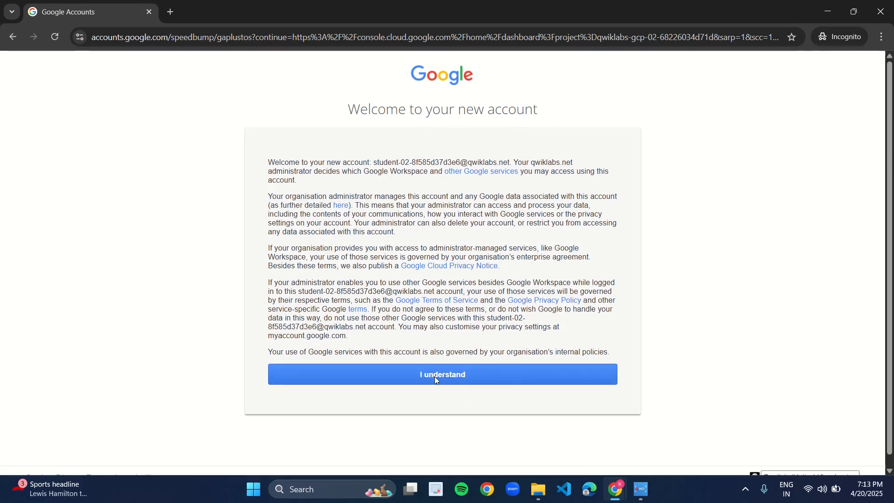
Acknowledge the new student account notice and agree to the Cloud Terms of Service to reach the dashboard
left_click(441, 374)
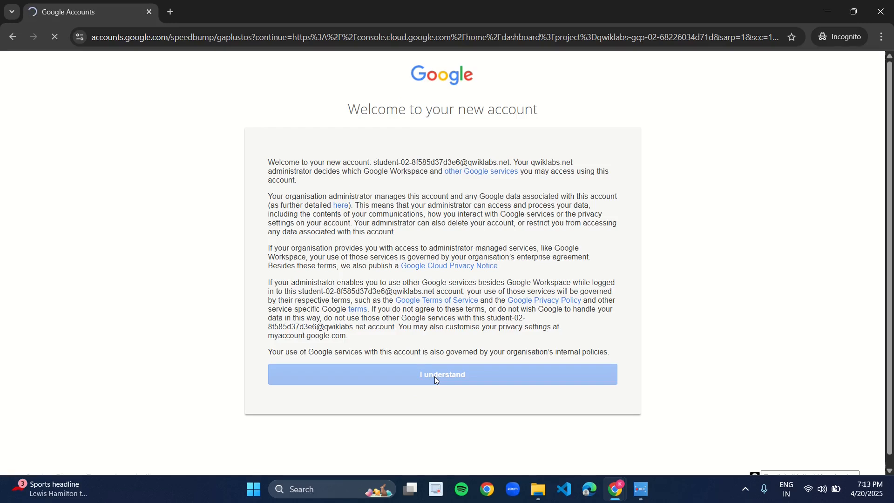
left_click(441, 374)
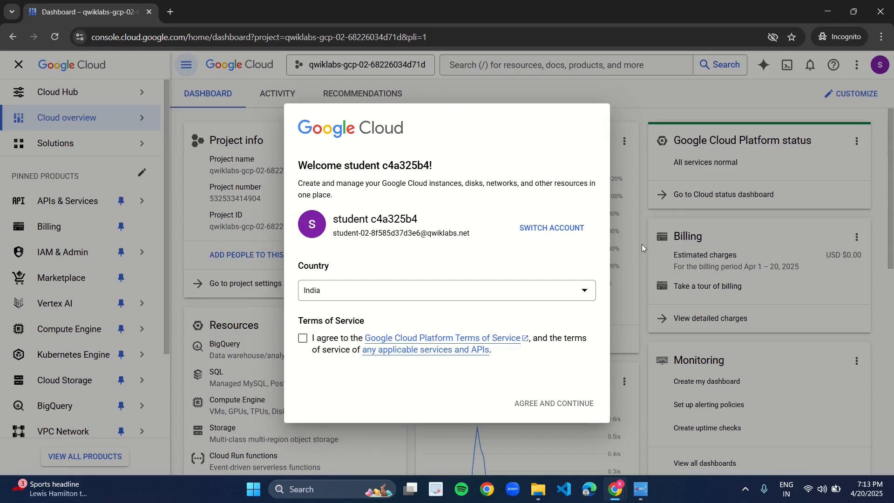
mouse_move(328, 275)
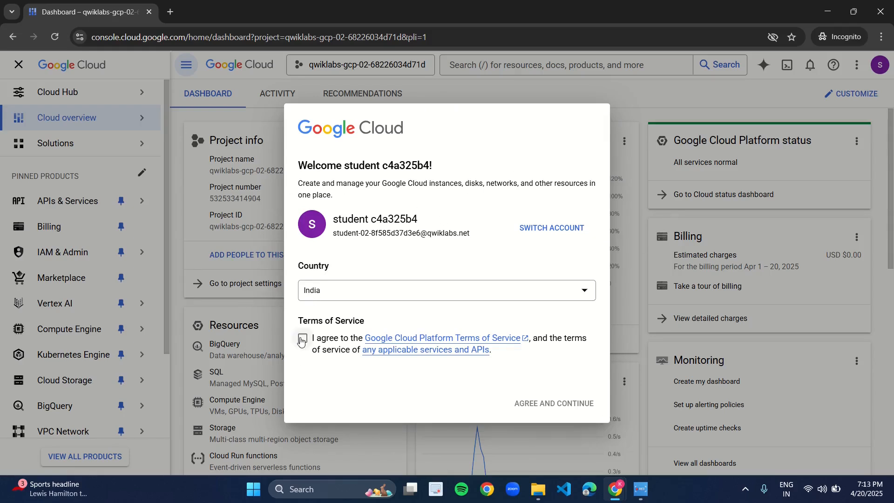
left_click(302, 338)
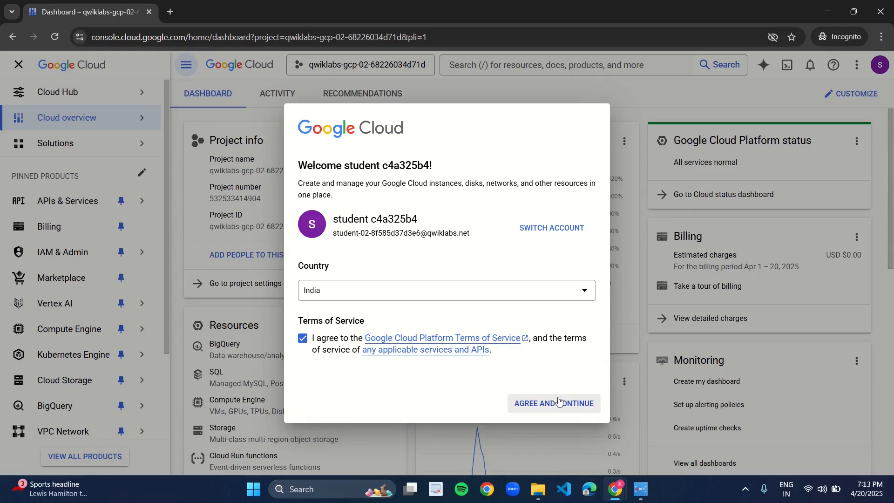
left_click(553, 403)
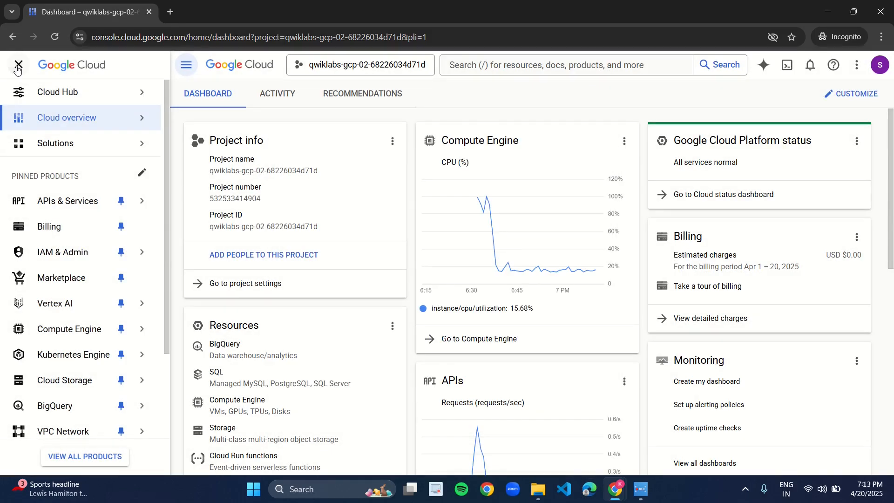
Navigate from the Navigation menu to Vertex AI Workbench for the lab project
left_click(16, 64)
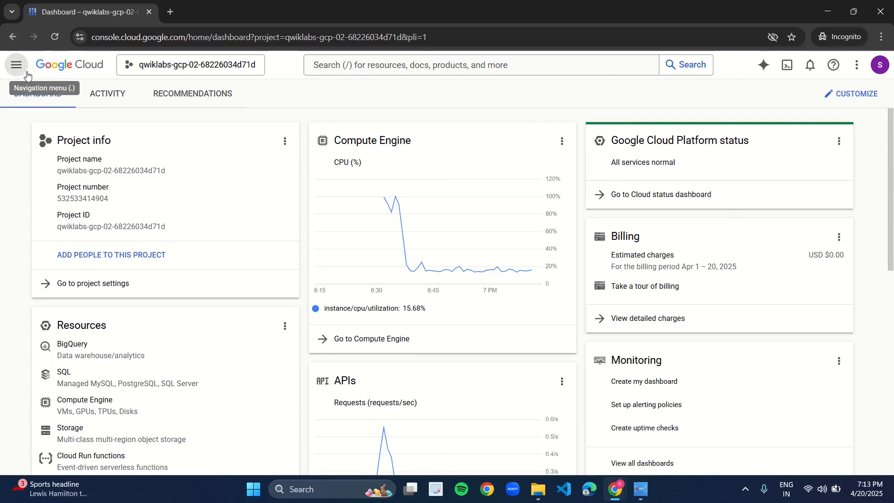
mouse_move(25, 74)
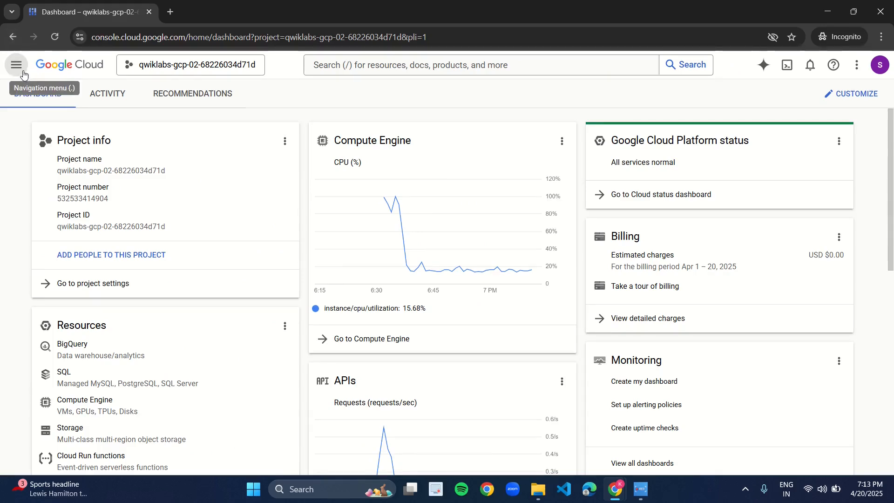
left_click(16, 64)
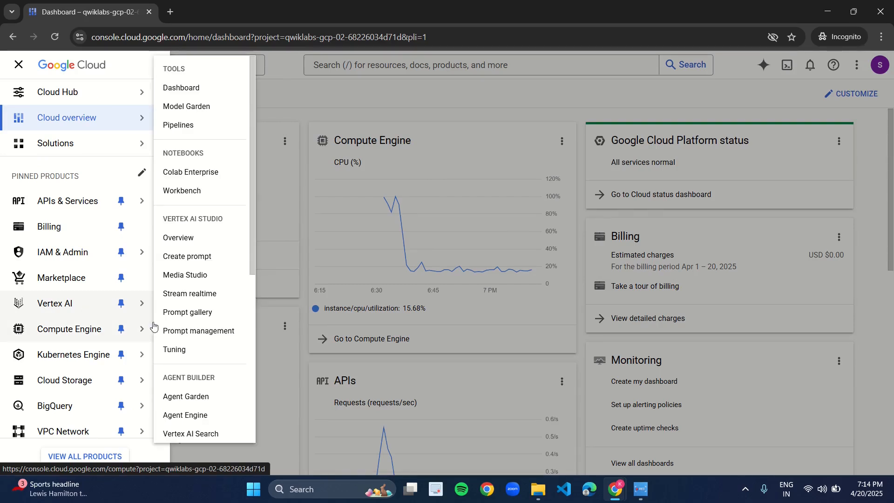
mouse_move(153, 326)
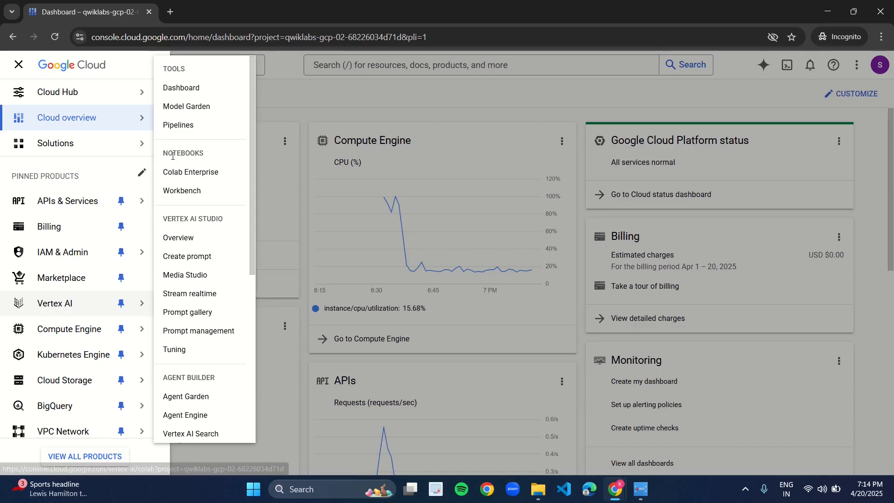
mouse_move(182, 190)
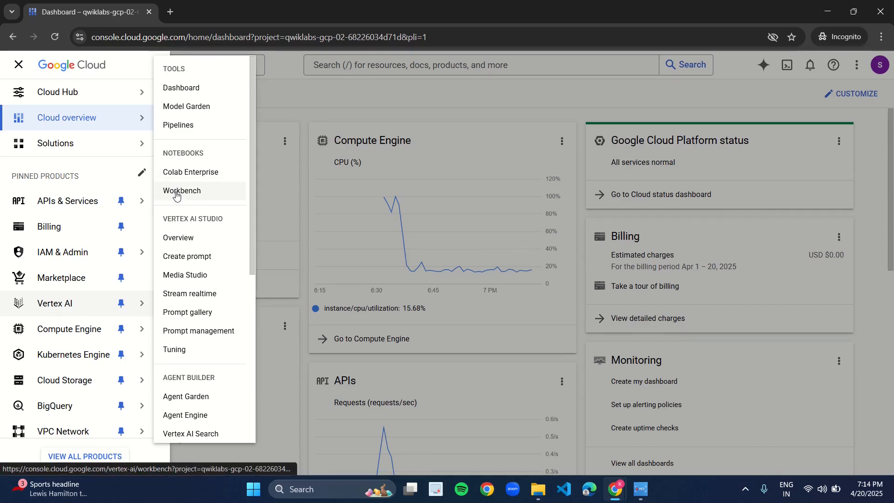
left_click(182, 190)
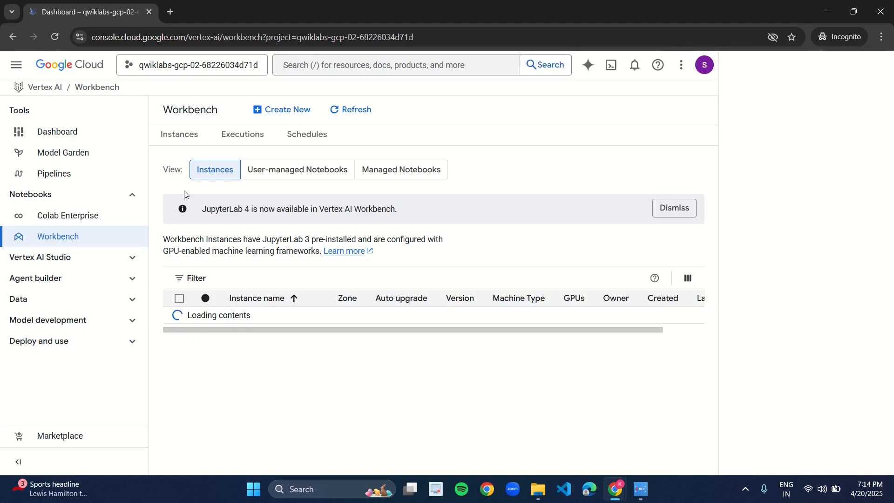
Launch JupyterLab on the vertex-ai-jupyterlab Workbench instance
left_click(40, 256)
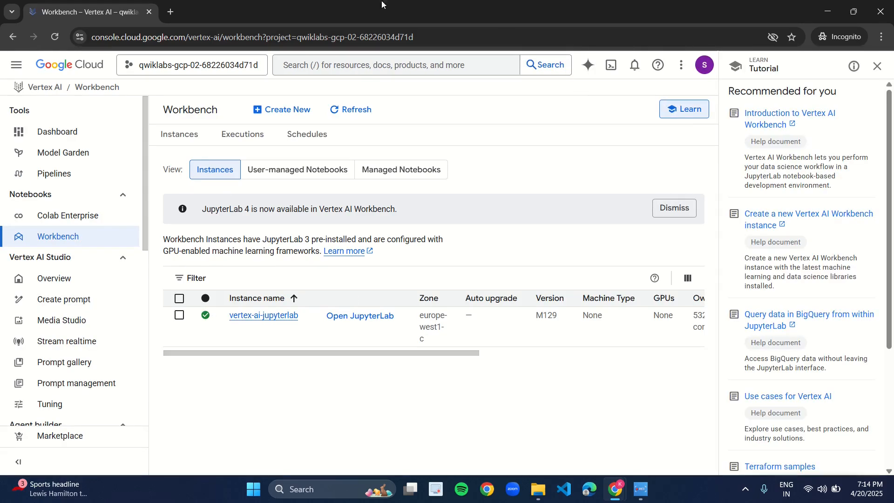
mouse_move(344, 166)
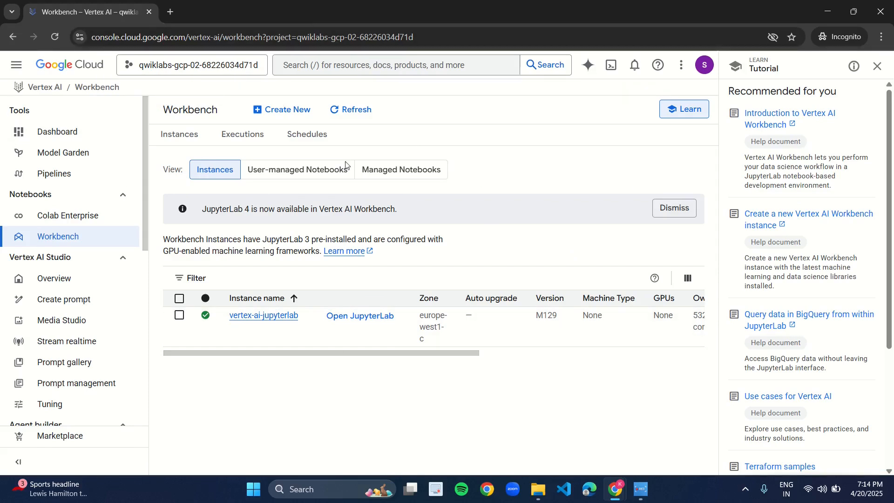
mouse_move(263, 316)
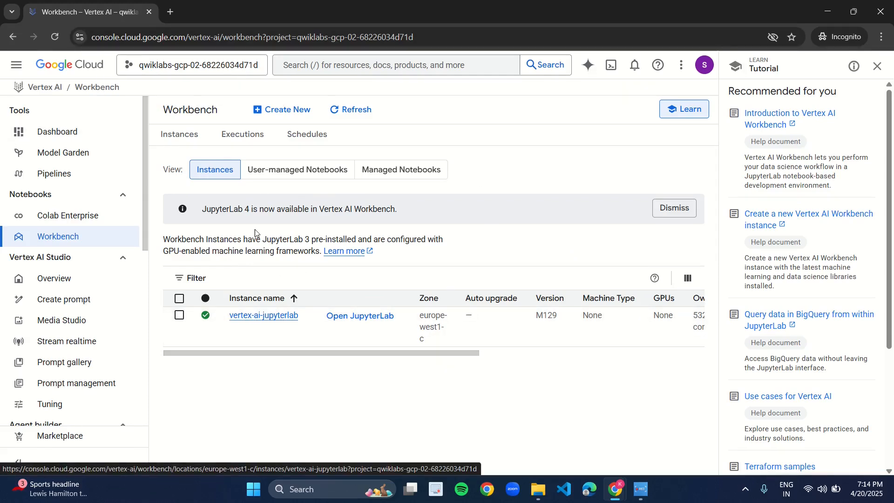
mouse_move(359, 315)
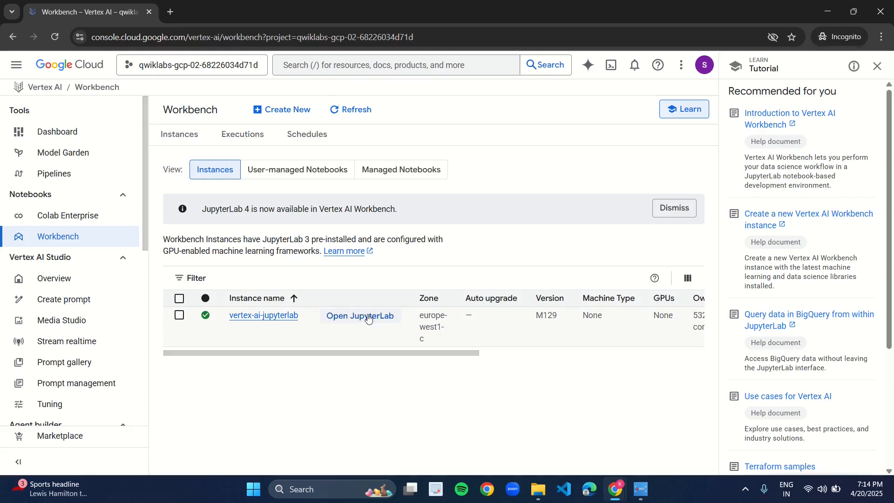
mouse_move(369, 319)
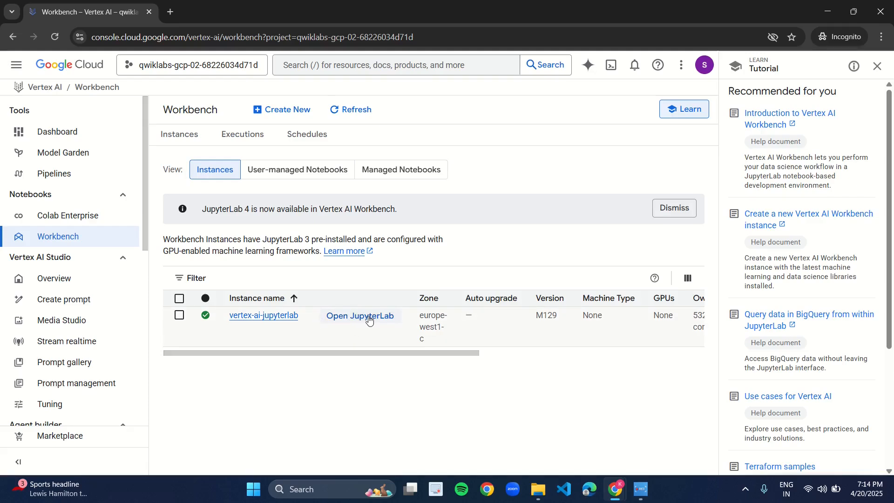
left_click(360, 315)
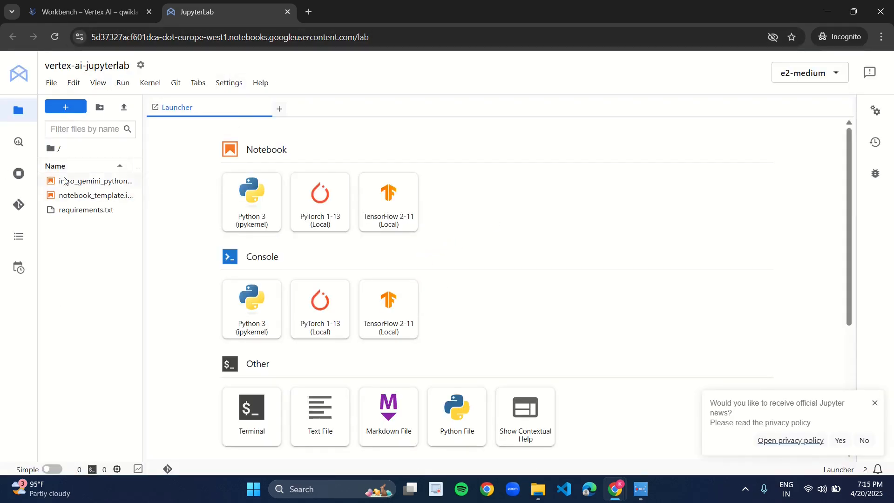
mouse_move(94, 182)
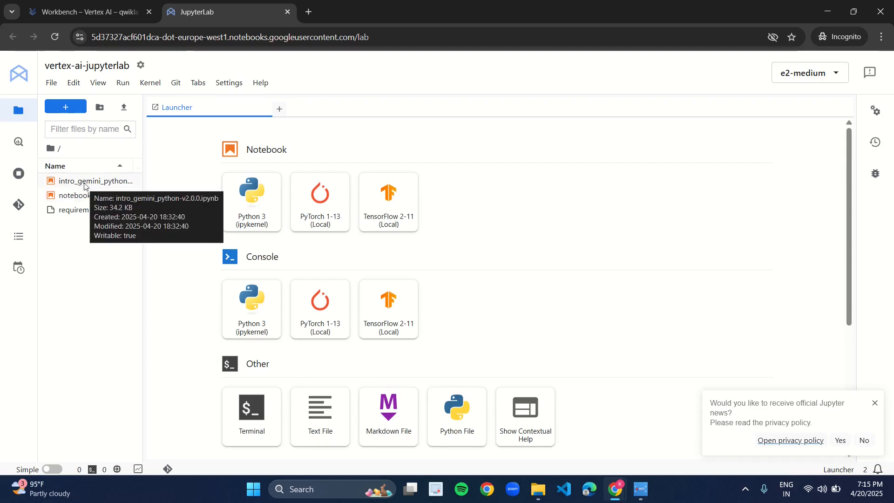
mouse_move(86, 186)
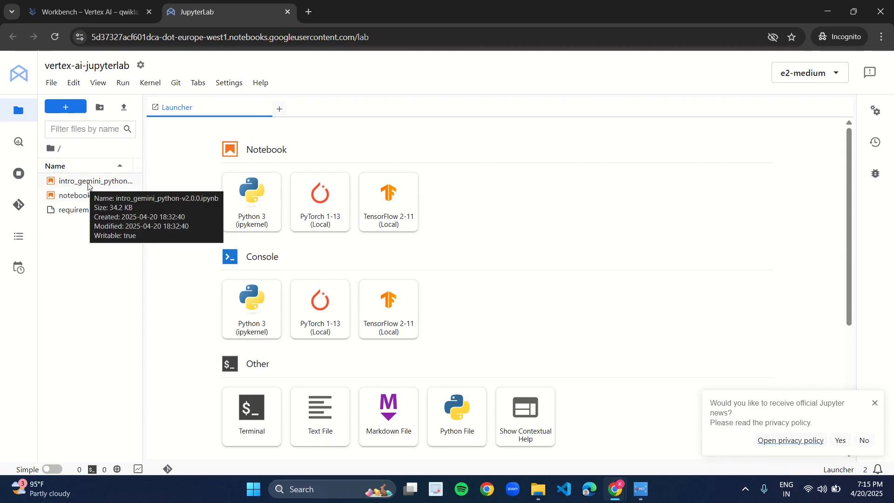
Open intro_gemini_python-v2.0.0.ipynb with the Python 3 (ipykernel) kernel and review its setup cells
double_click(95, 180)
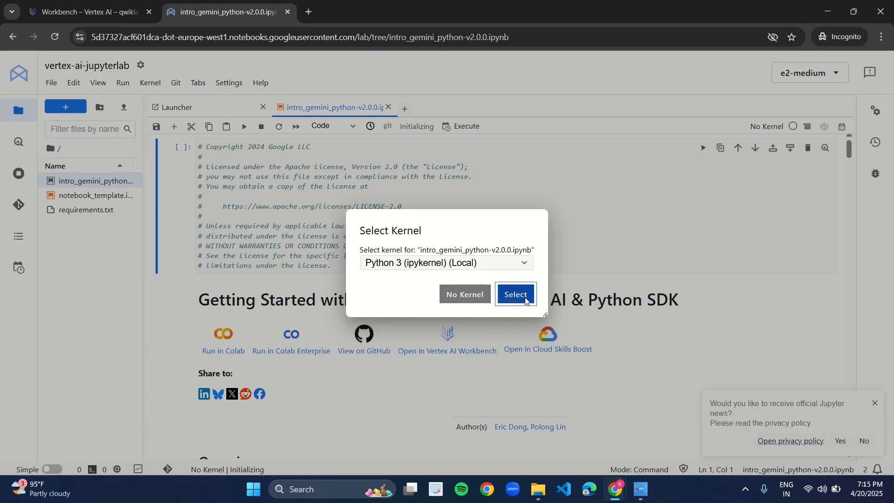
left_click(514, 295)
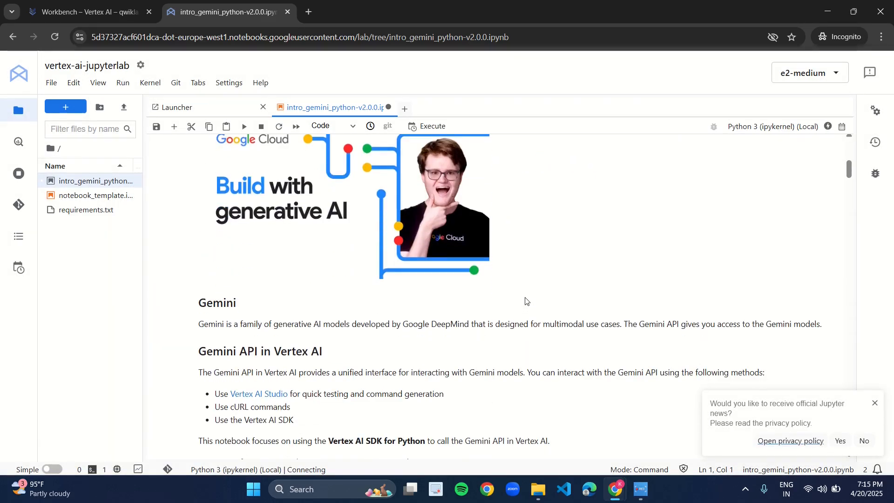
scroll("down", 3)
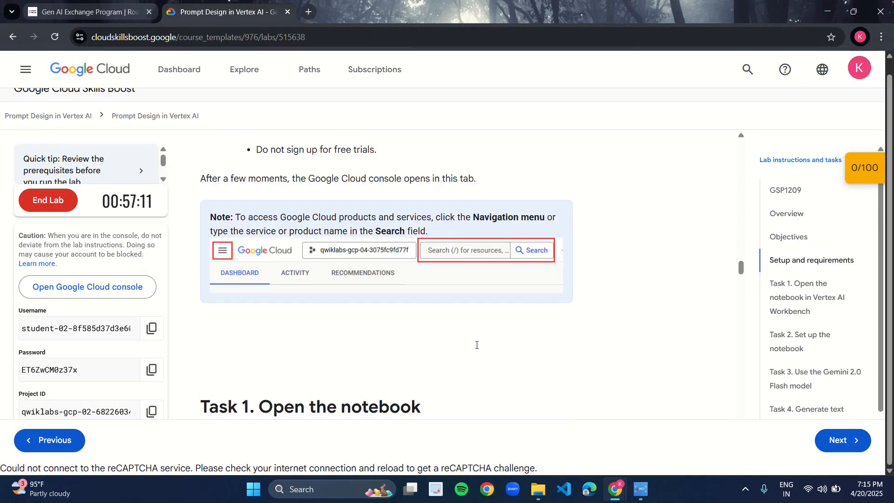
scroll("down", 3)
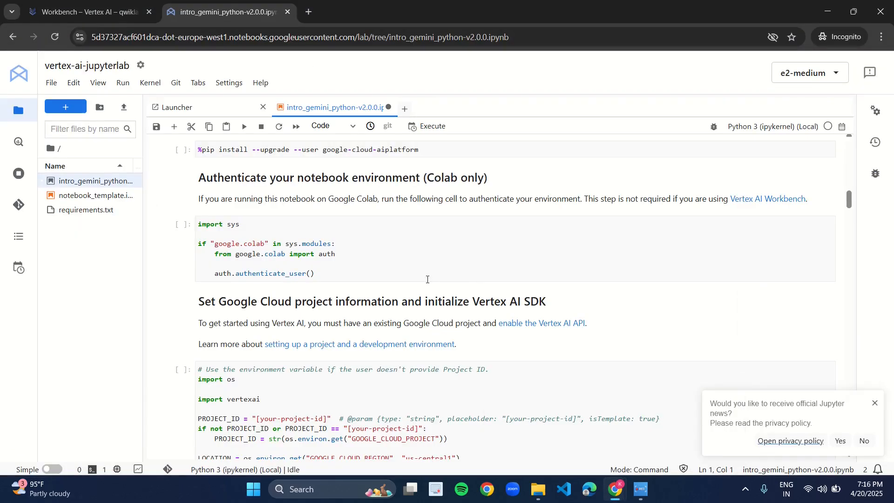
scroll("down", 3)
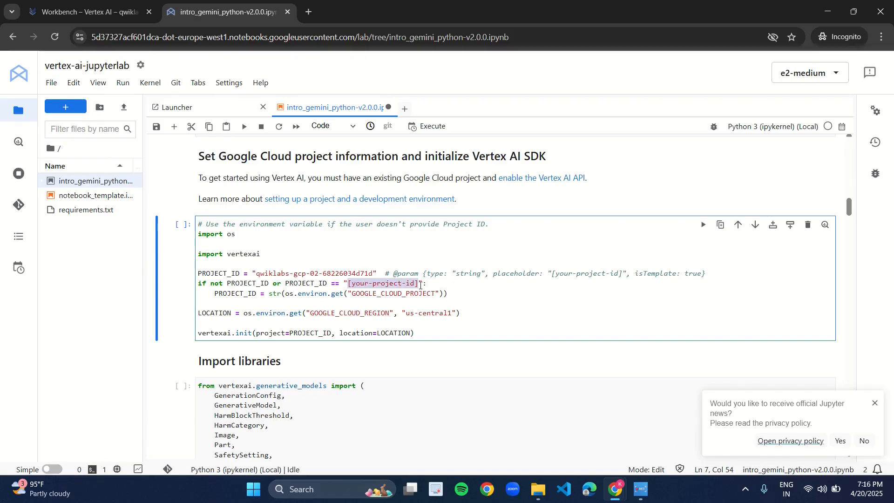
type("qwiklabs-gcp-02-68226034d71d")
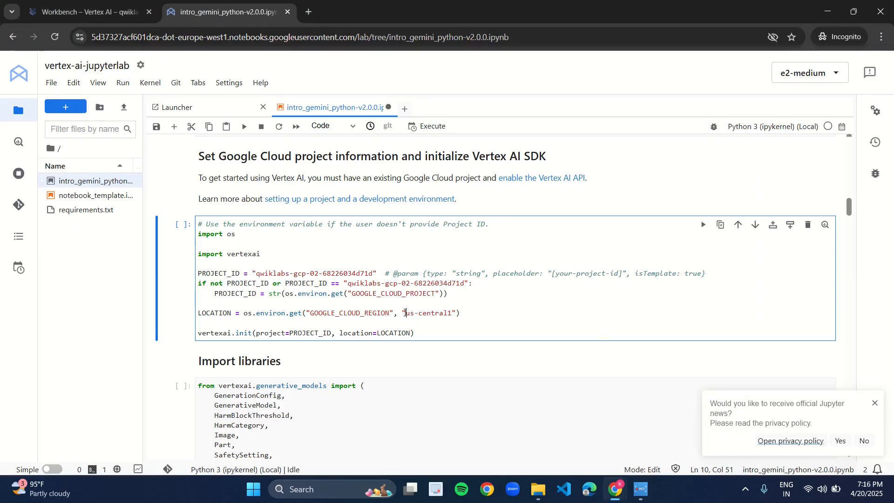
double_click(426, 313)
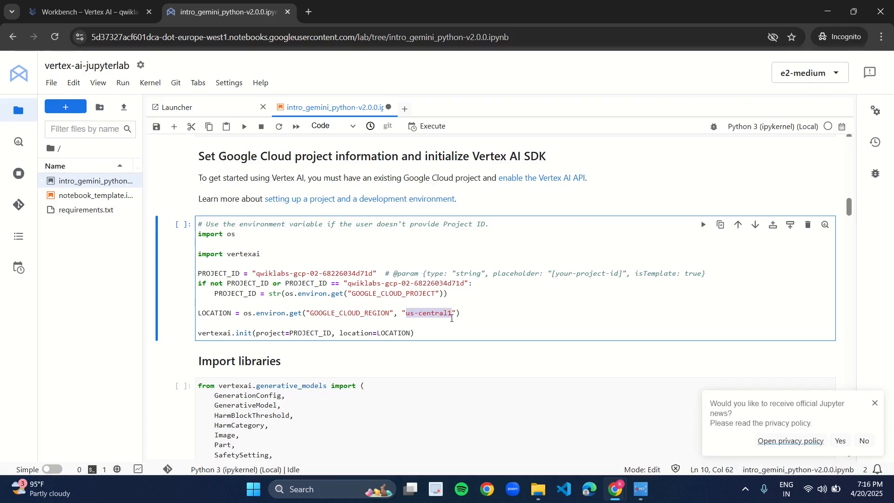
type("europe-west1")
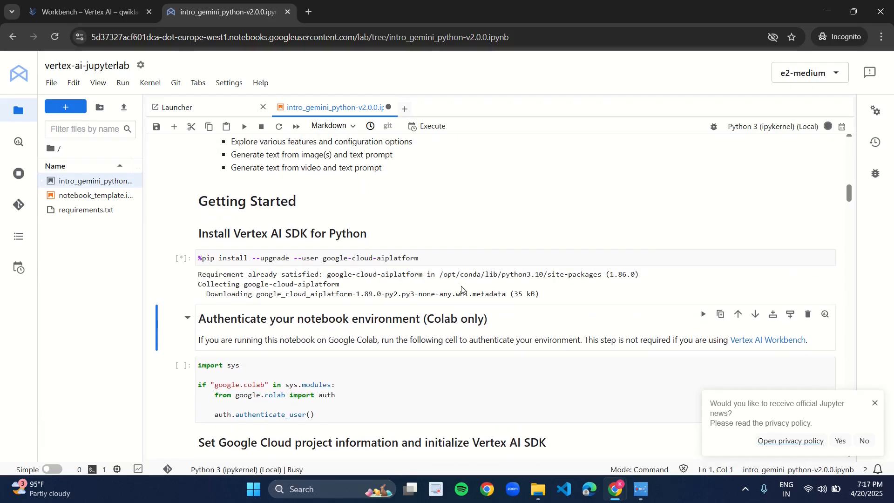
Run all remaining notebook cells and scroll through the Gemini chat, image and video outputs
scroll("down", 3)
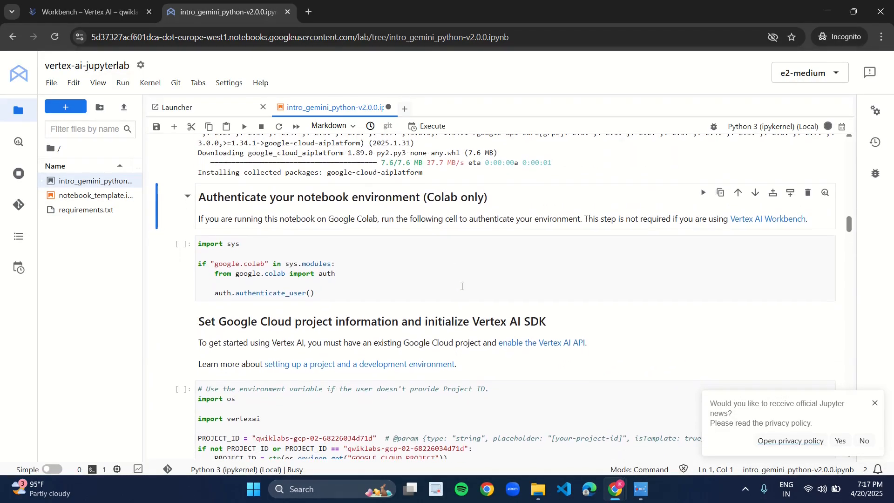
mouse_move(289, 179)
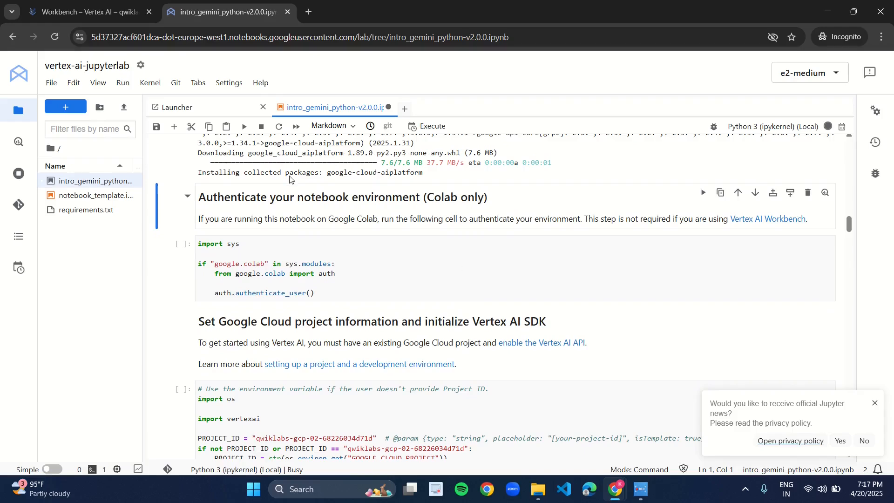
left_click(385, 268)
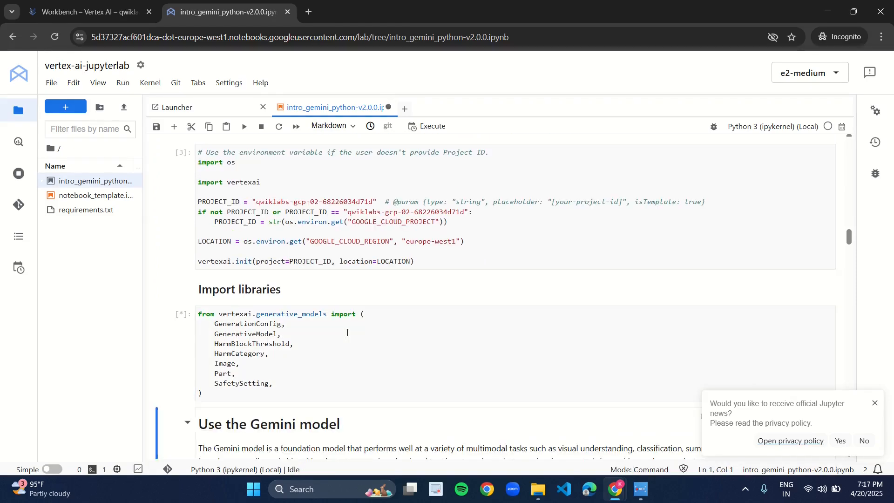
scroll("down", 3)
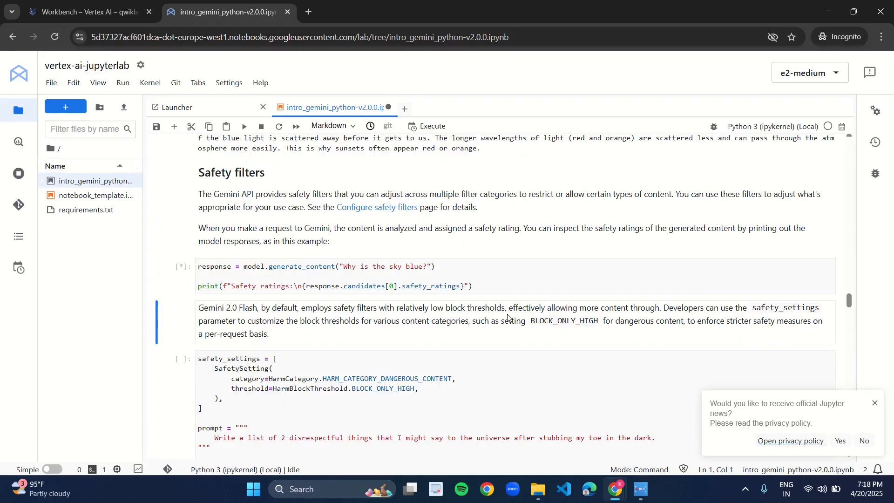
scroll("down", 3)
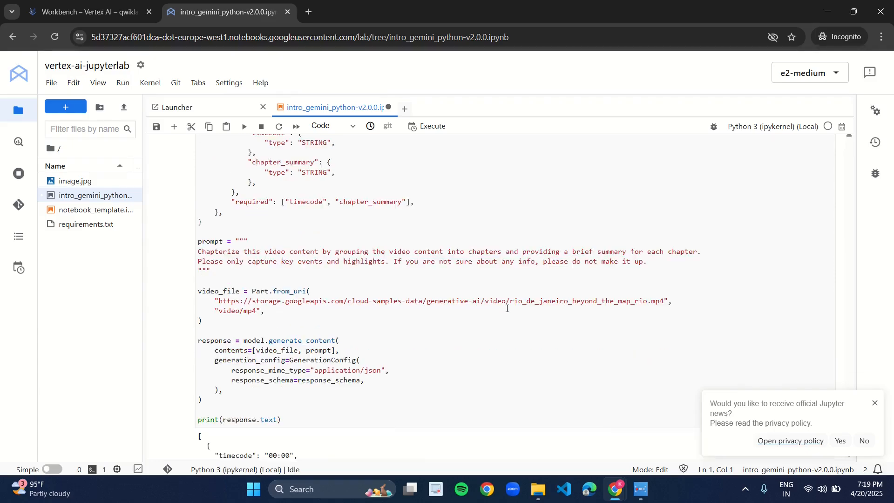
scroll("down", 3)
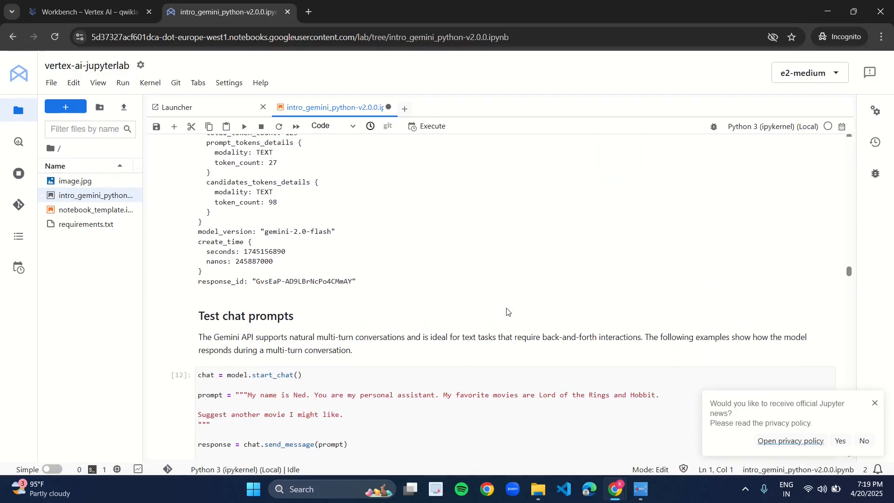
scroll("down", 3)
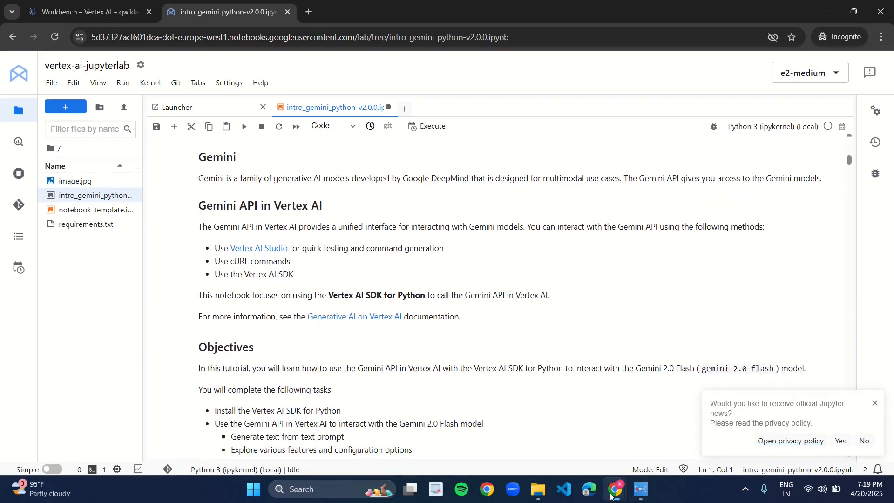
Return to the lab page and verify progress through the few-shot image prompting objective, reaching 80/100
left_click(85, 12)
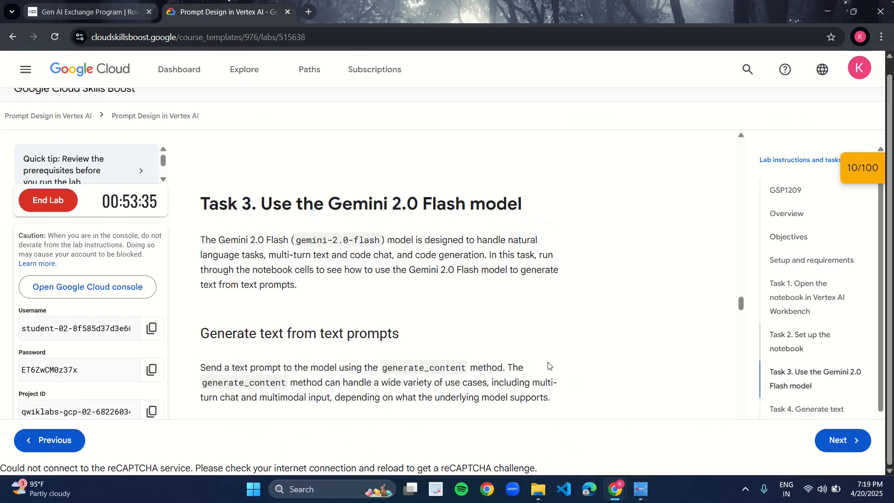
scroll("down", 3)
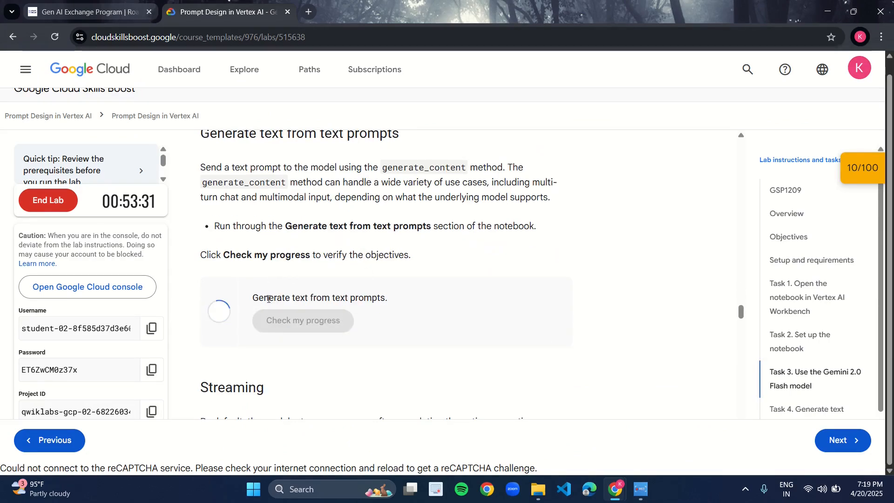
scroll("down", 3)
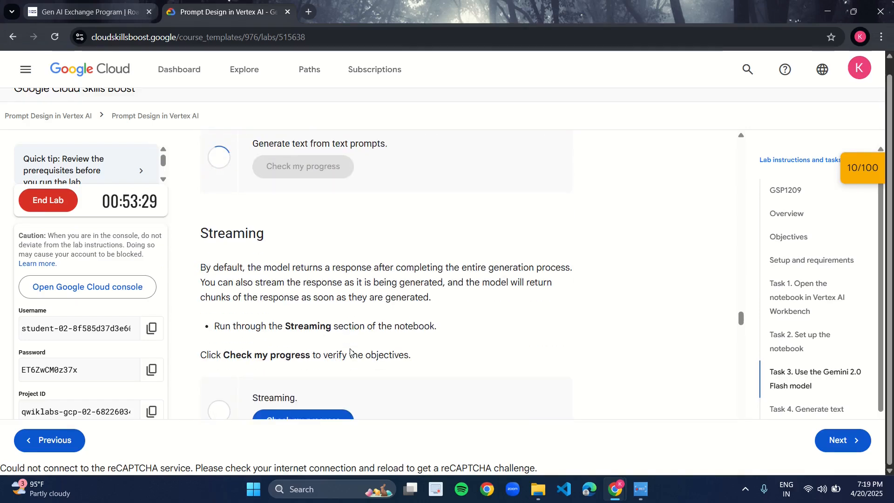
scroll("down", 3)
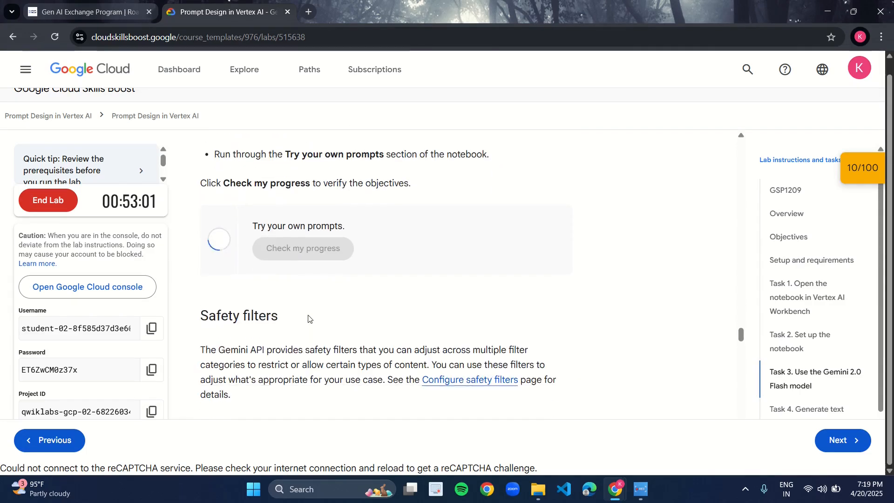
scroll("down", 3)
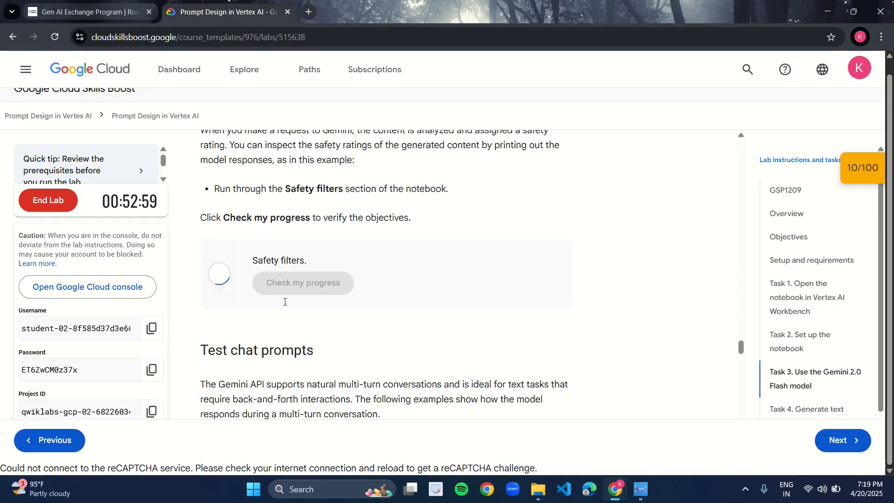
scroll("down", 3)
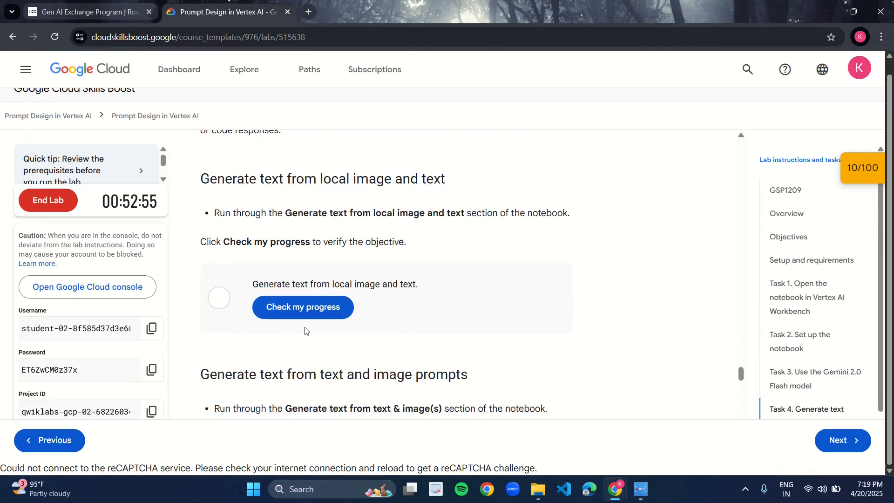
scroll("down", 3)
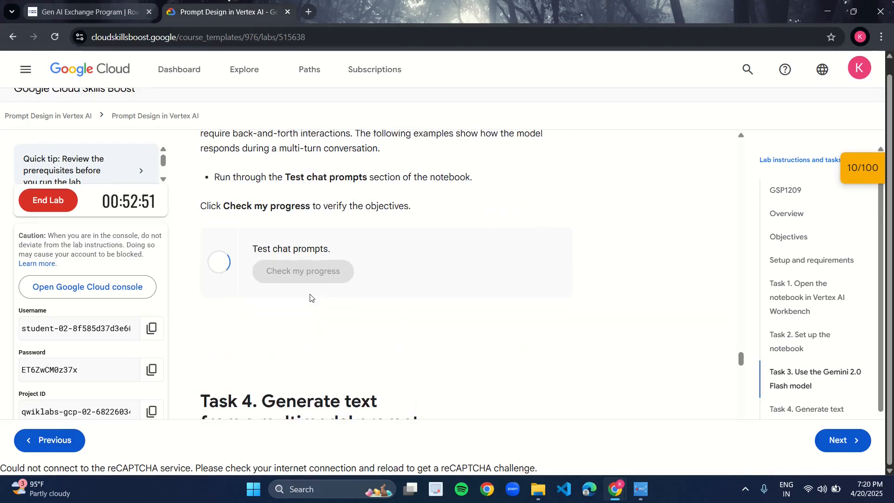
scroll("down", 3)
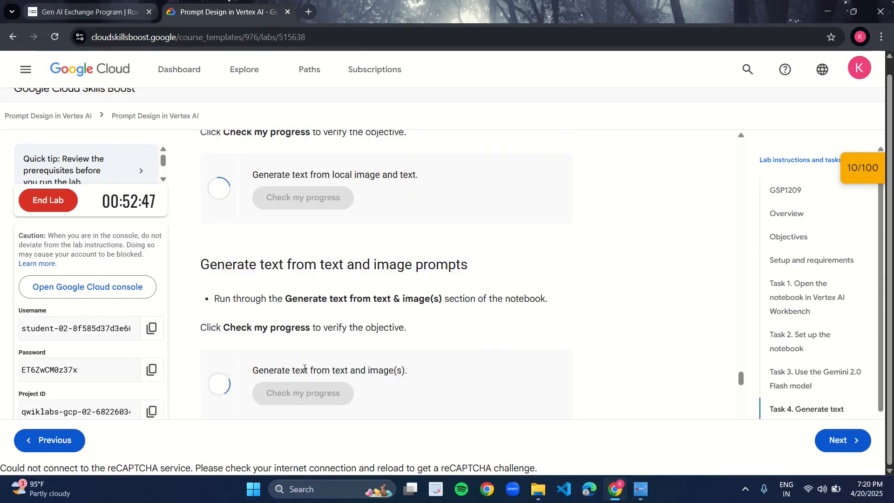
scroll("down", 3)
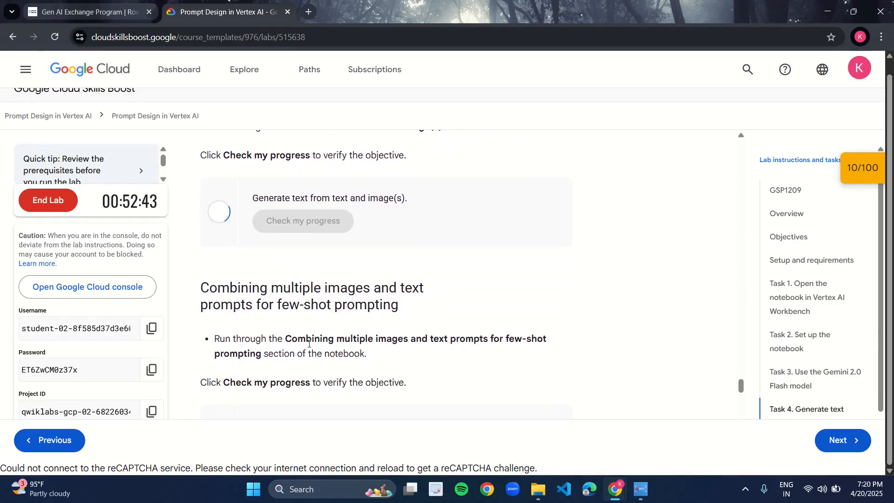
scroll("down", 3)
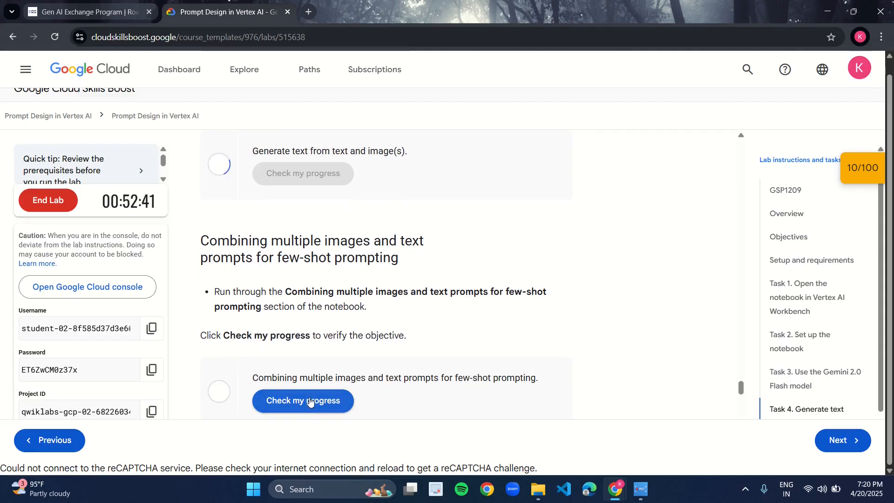
left_click(303, 400)
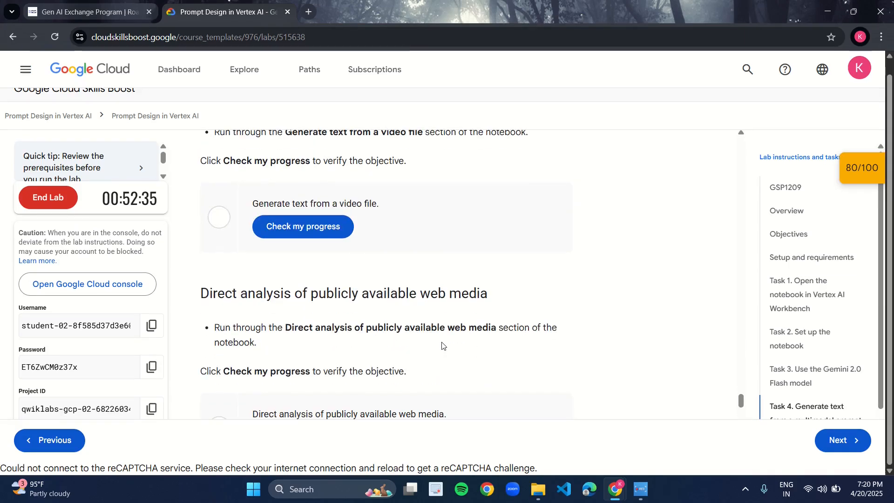
Verify the video-file and web-media analysis objectives, rechecking until the score reaches 100/100
left_click(302, 226)
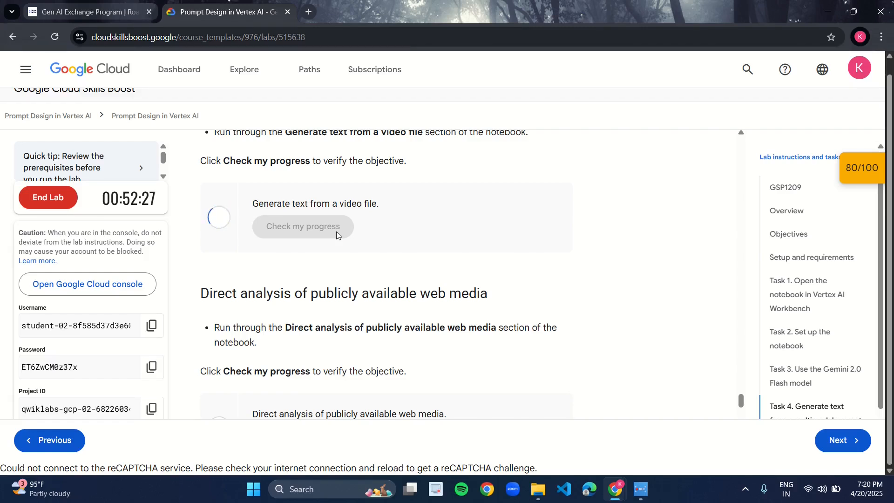
left_click(302, 226)
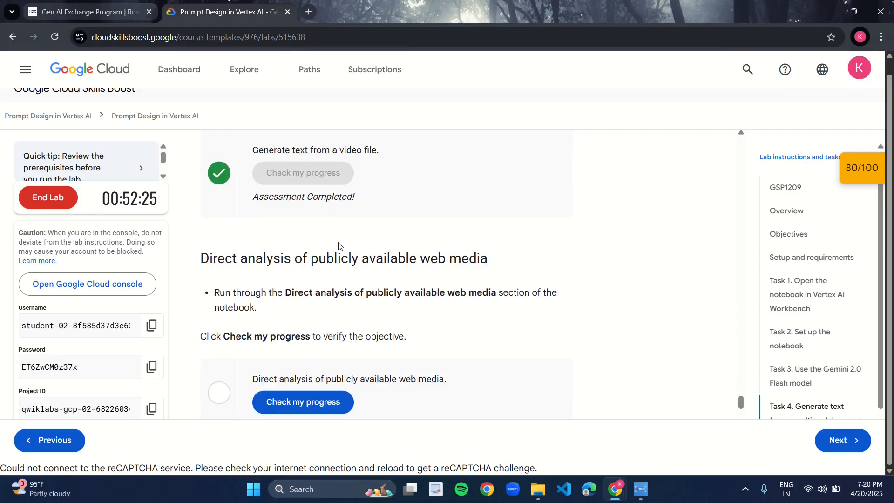
left_click(303, 401)
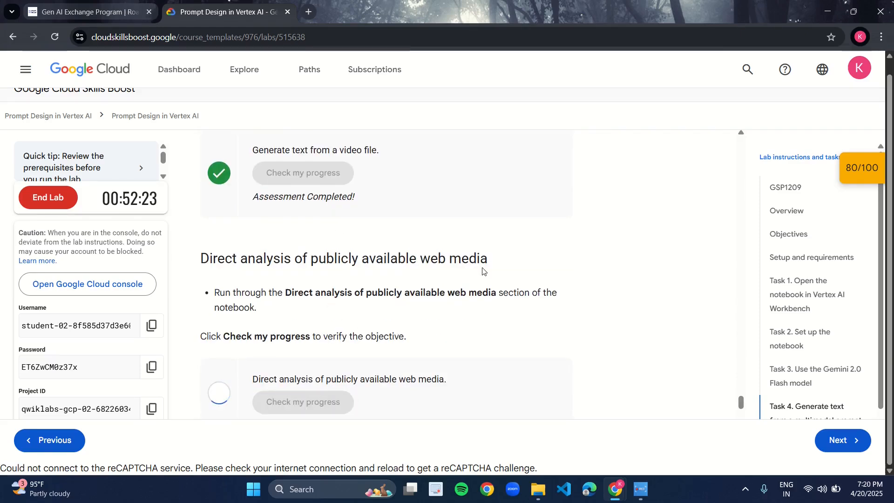
scroll("down", 3)
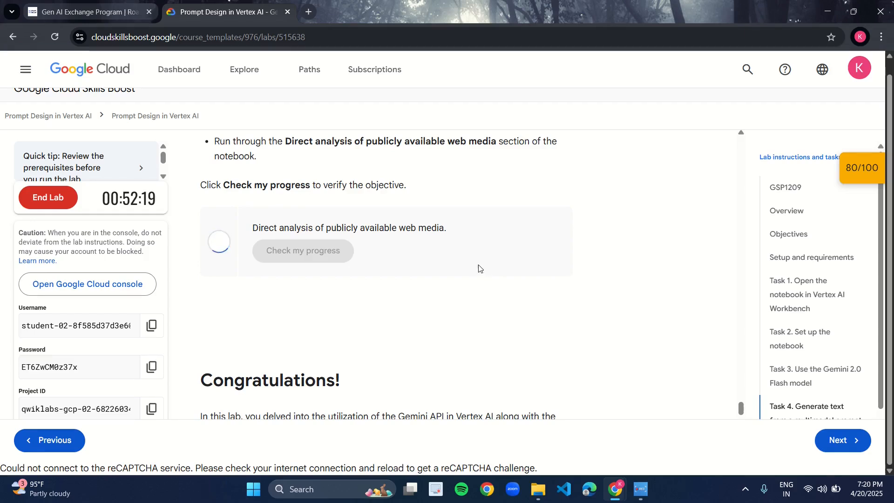
double_click(270, 380)
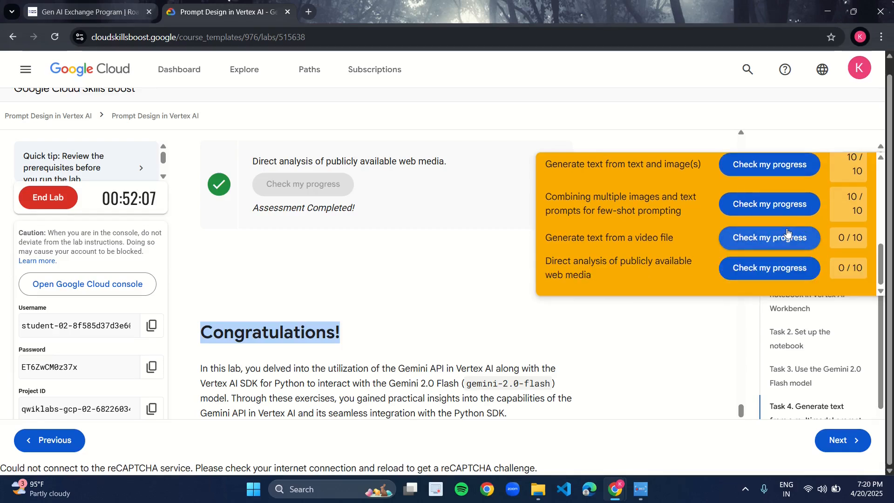
left_click(768, 268)
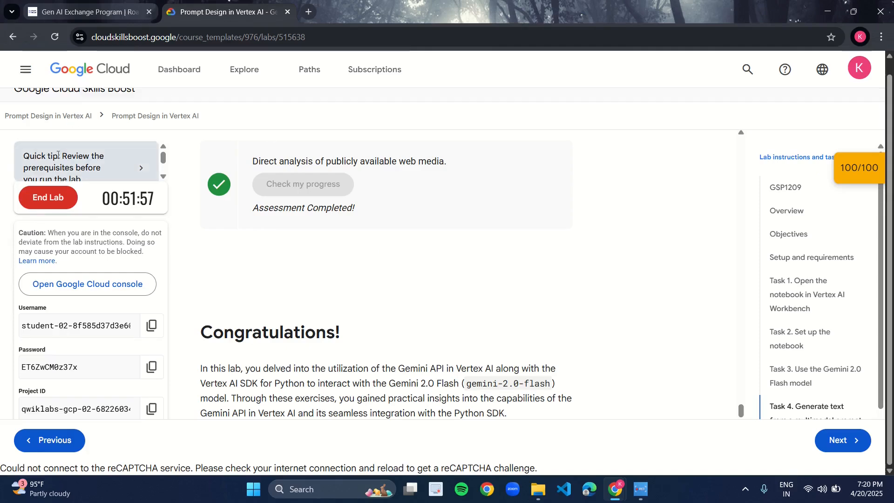
End the lab and submit a five-star rating
left_click(47, 198)
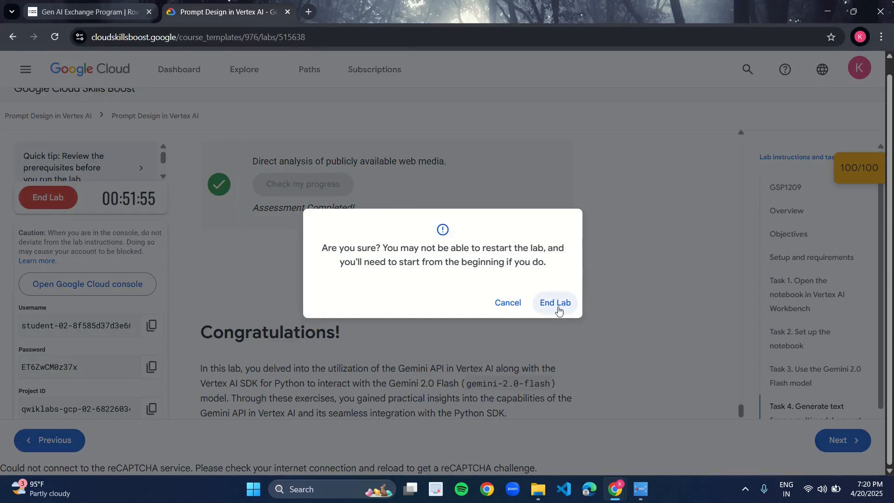
left_click(553, 302)
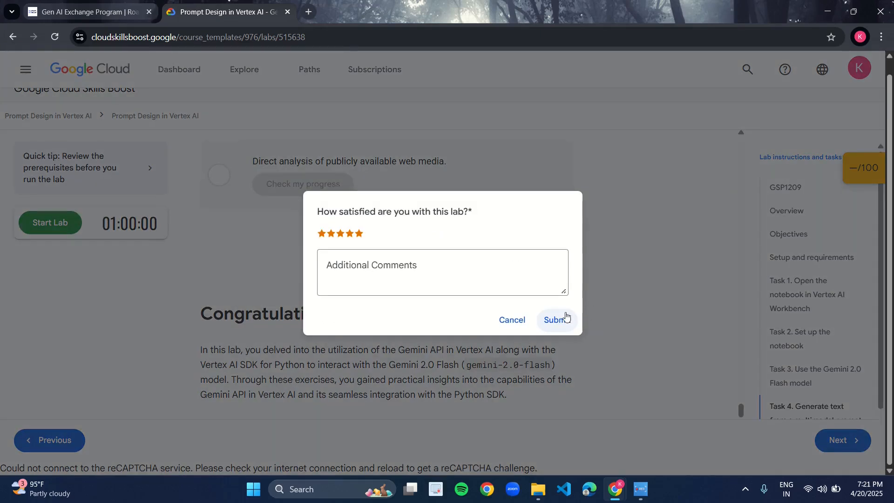
left_click(553, 319)
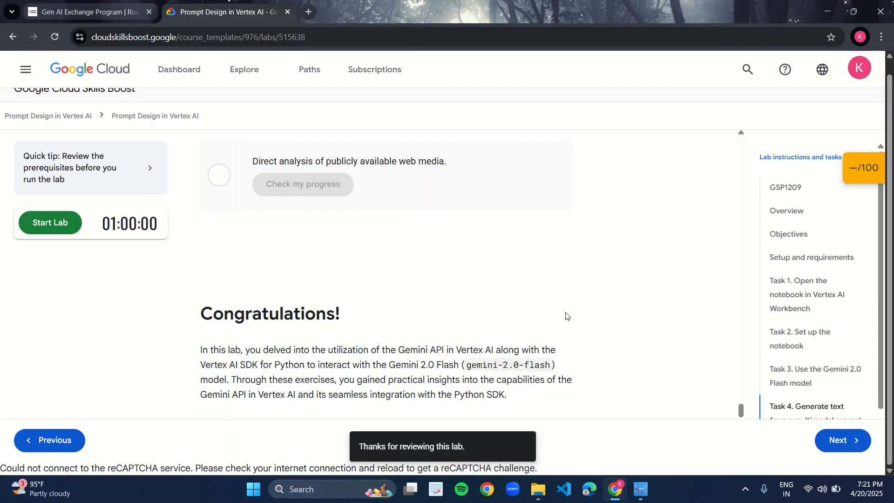